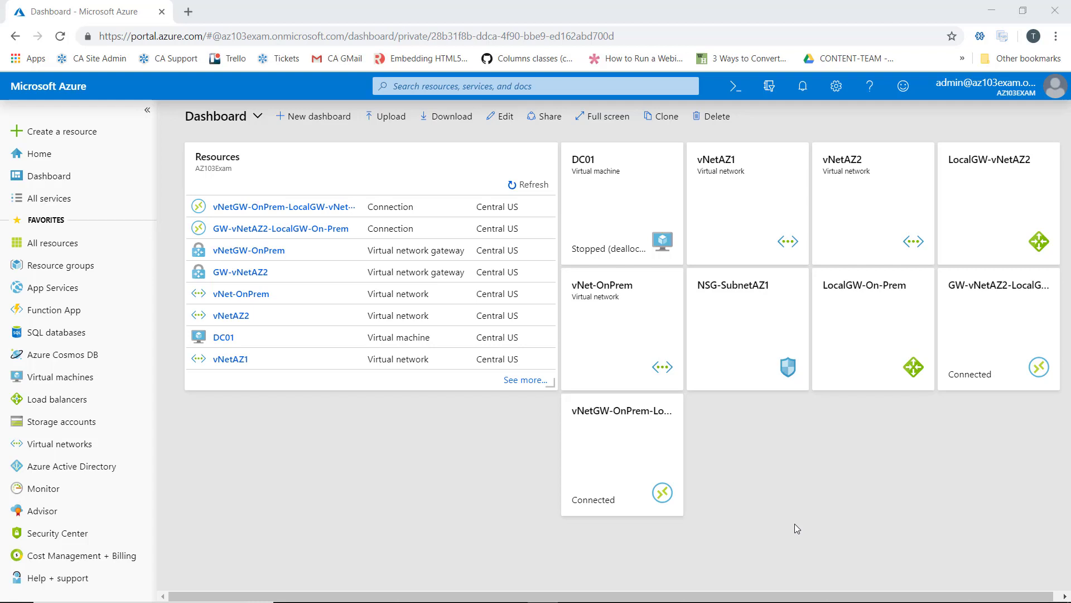
{"action": "mouse_move", "coordinate": [148, 398]}
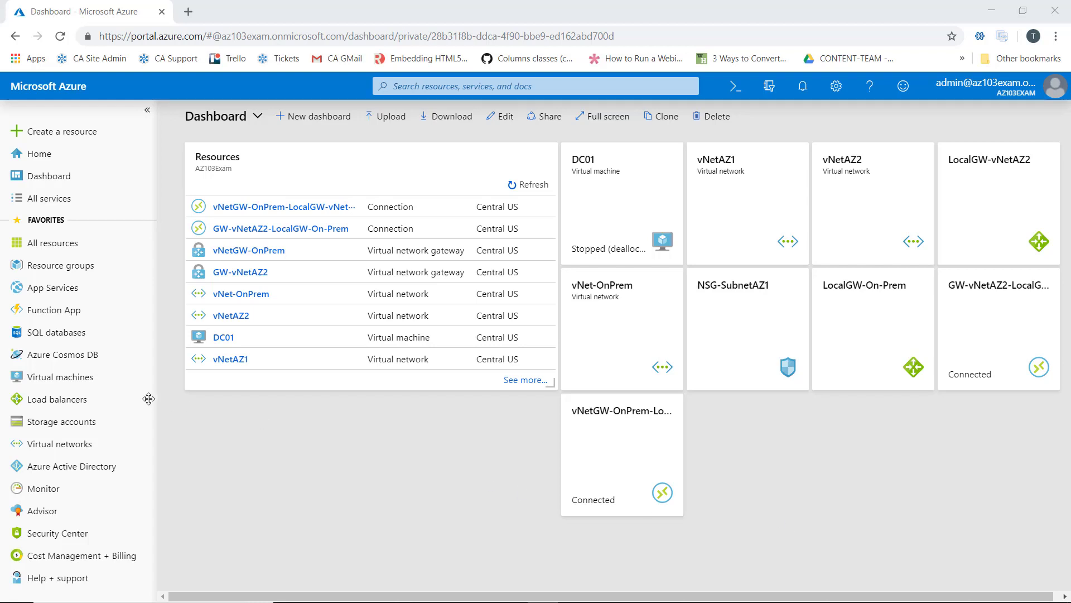
- Copy DC01's private IP 10.0.1.4, then go to the vNetAZ2 virtual network's DNS servers settings
{"action": "left_click", "coordinate": [223, 336]}
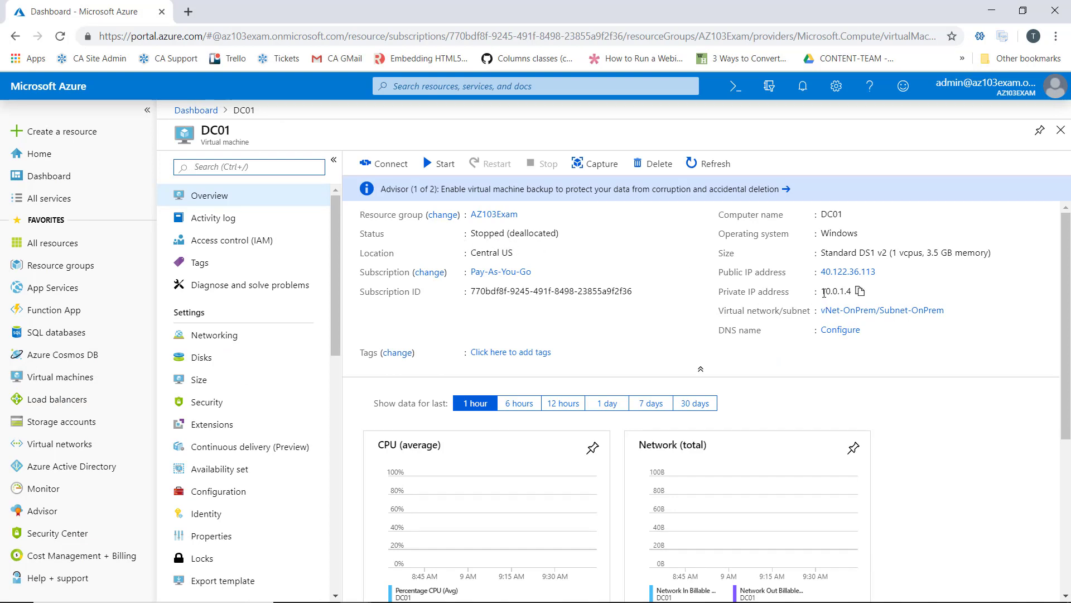
{"action": "mouse_move", "coordinate": [859, 292]}
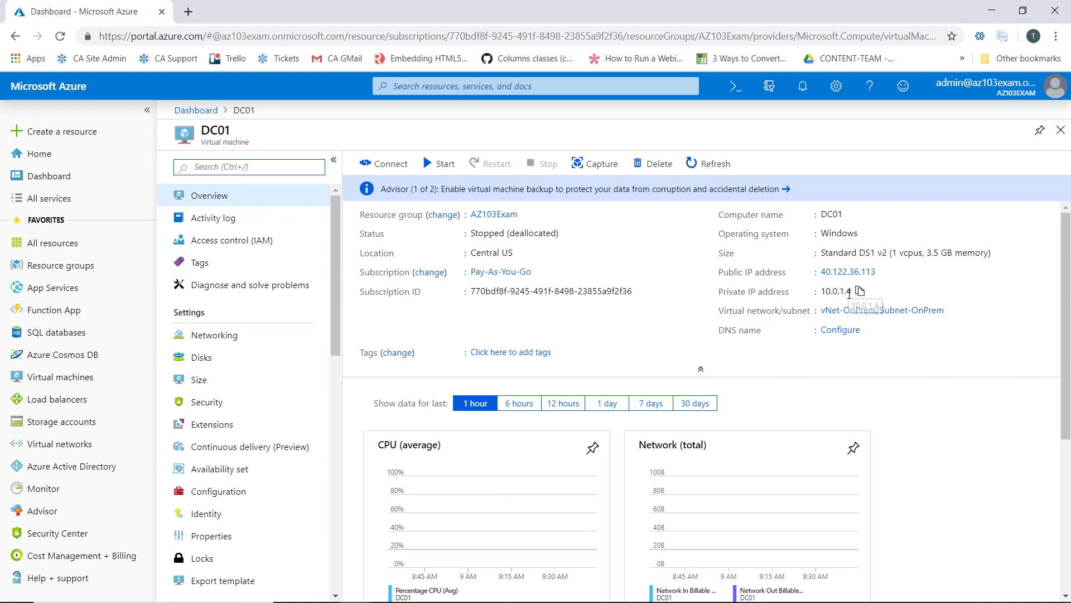
{"action": "left_click", "coordinate": [859, 291]}
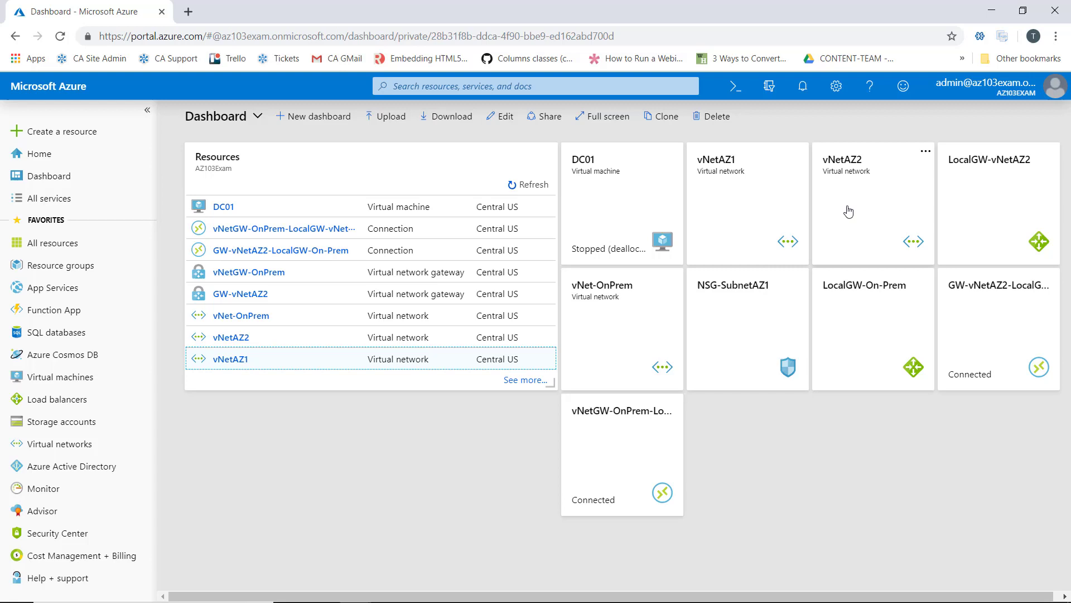
{"action": "left_click", "coordinate": [842, 160]}
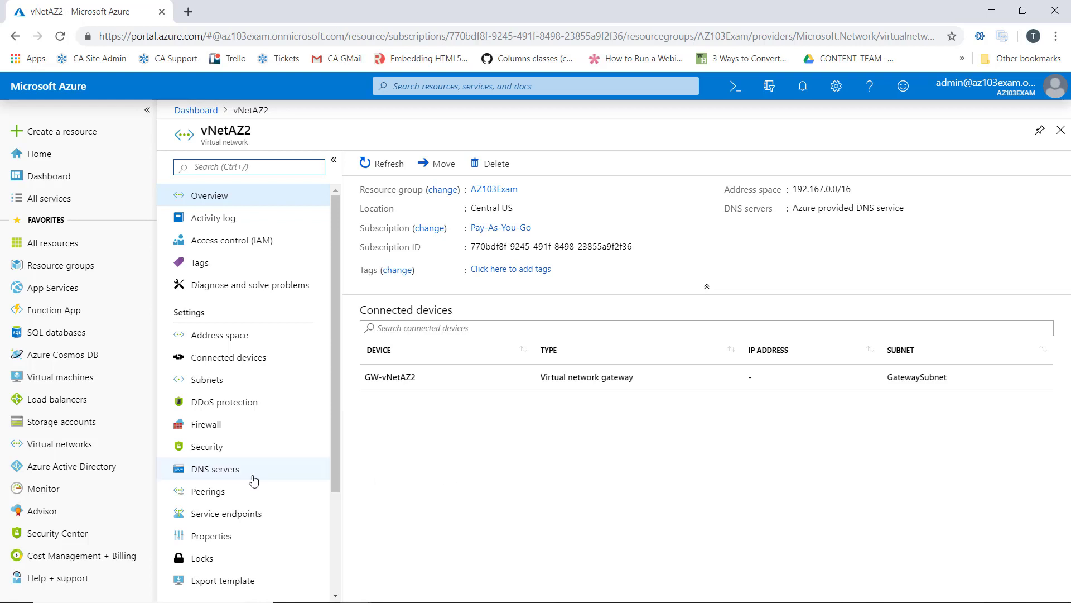
{"action": "left_click", "coordinate": [214, 469]}
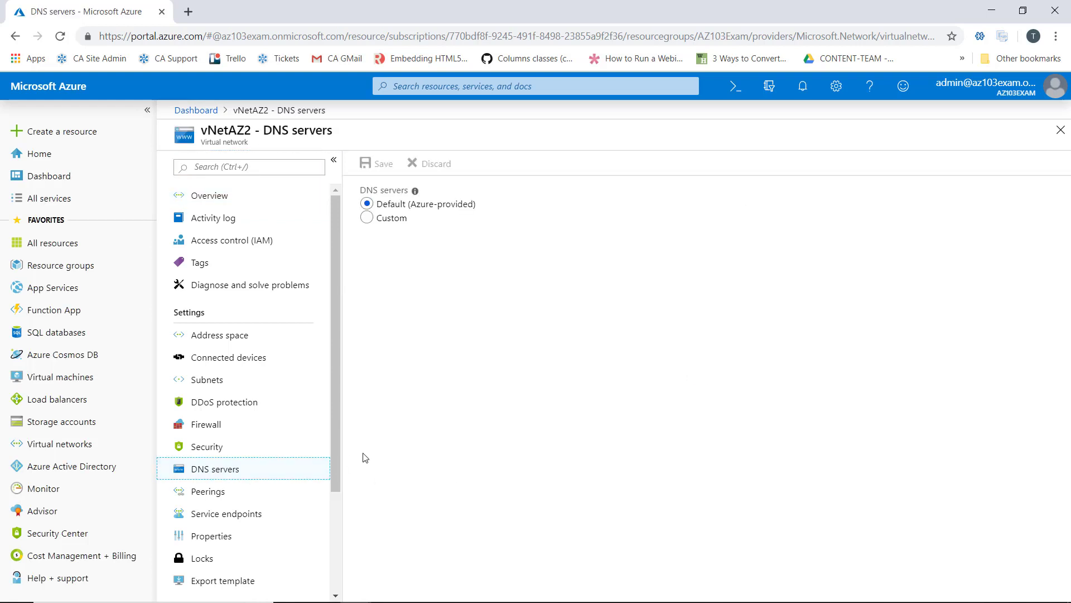
{"action": "mouse_move", "coordinate": [380, 211]}
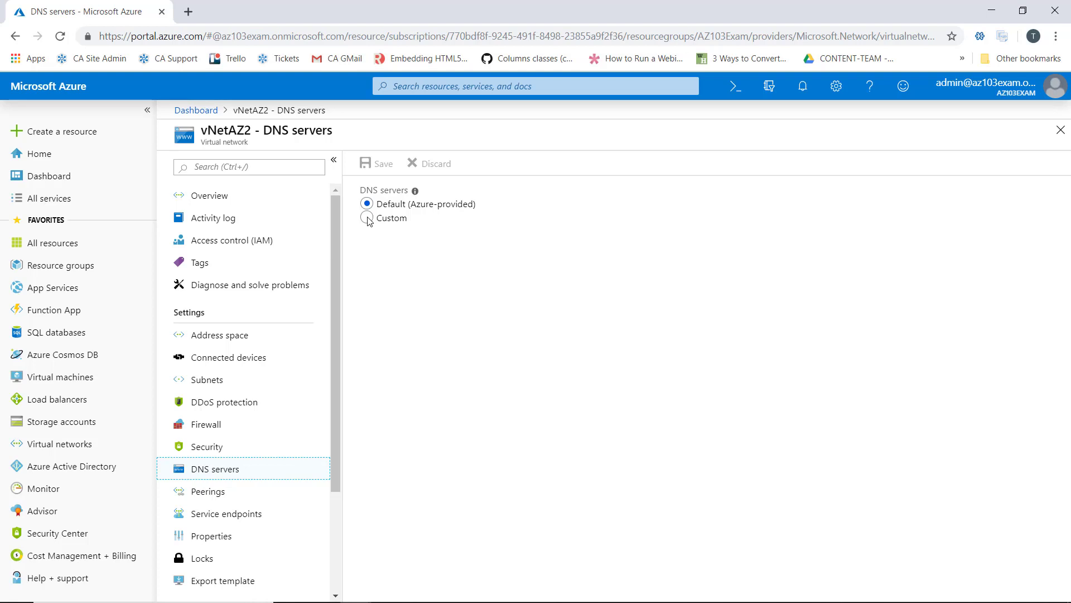
- Choose Custom DNS servers for vNetAZ2 instead of the Azure-provided default
{"action": "left_click", "coordinate": [367, 218]}
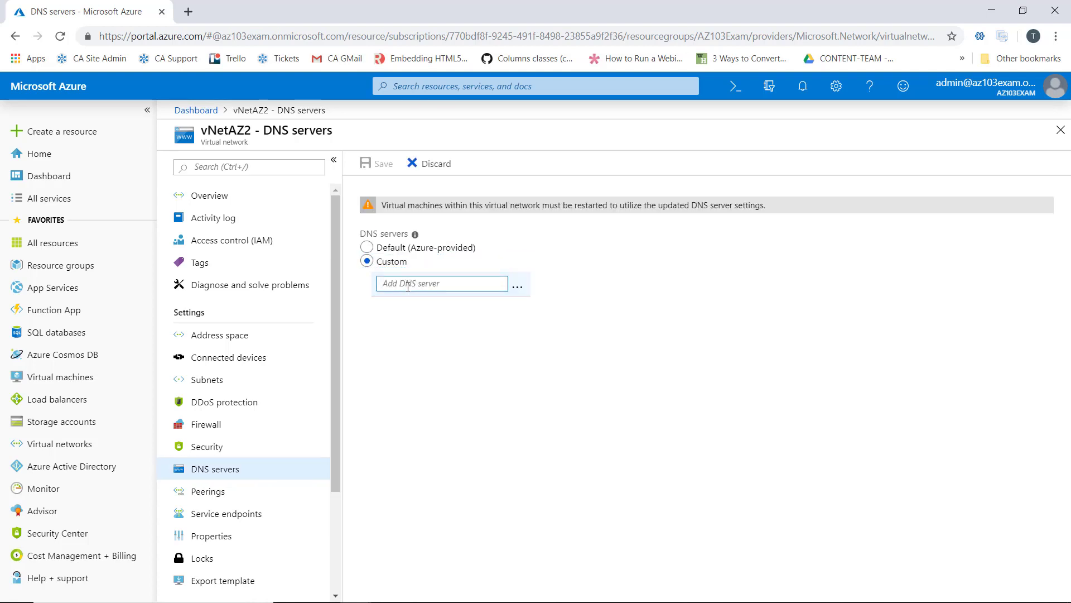
- Enter 10.0.1.4 as the custom DNS server and save the setting
{"action": "type", "text": "10.0.1.4"}
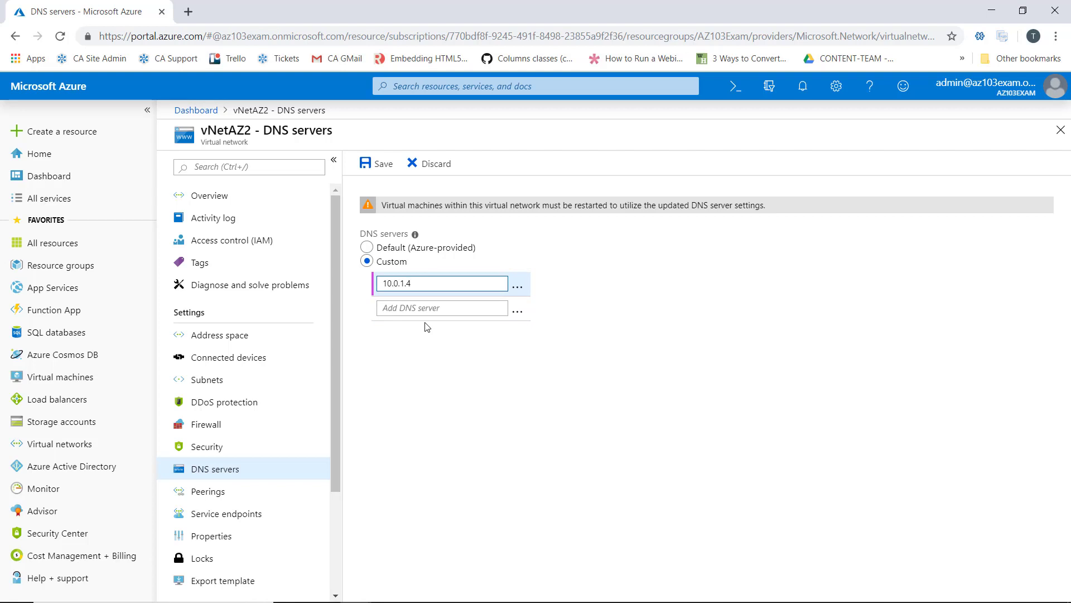
{"action": "left_click", "coordinate": [442, 308]}
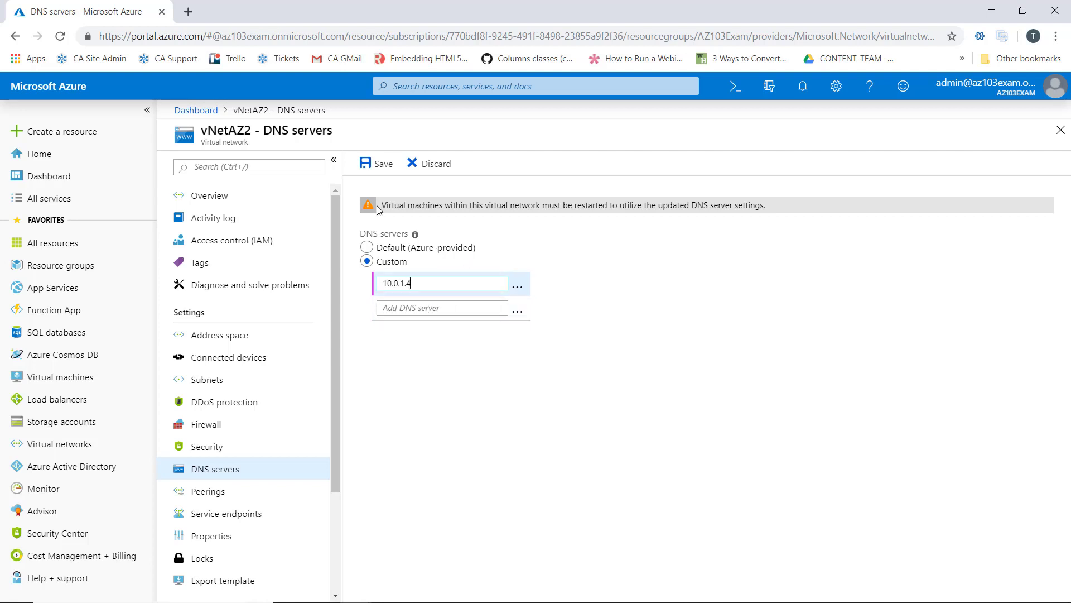
{"action": "left_click", "coordinate": [376, 163]}
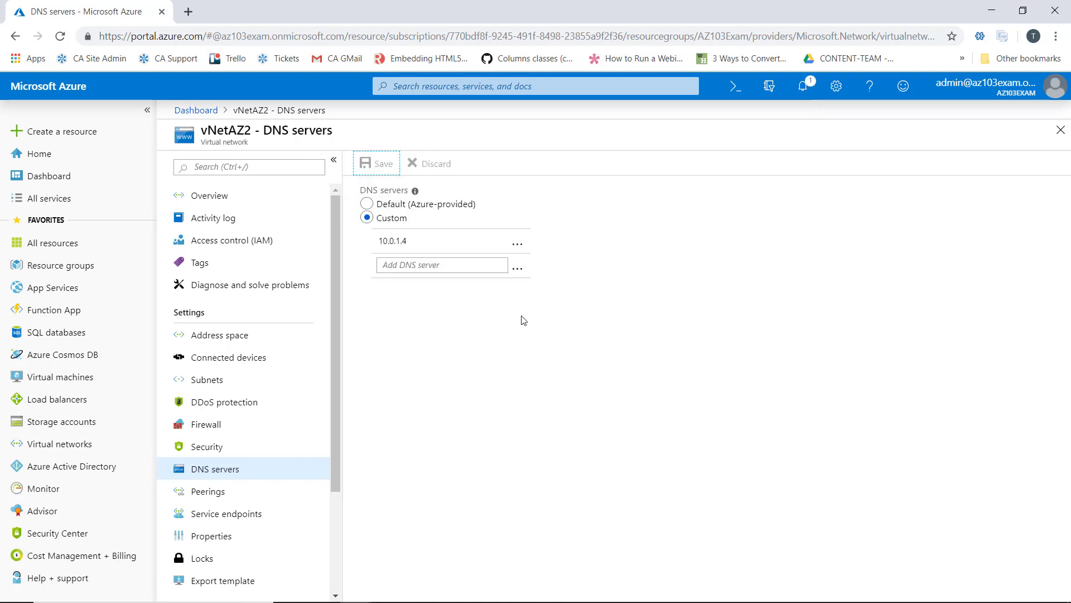
{"action": "mouse_move", "coordinate": [487, 360]}
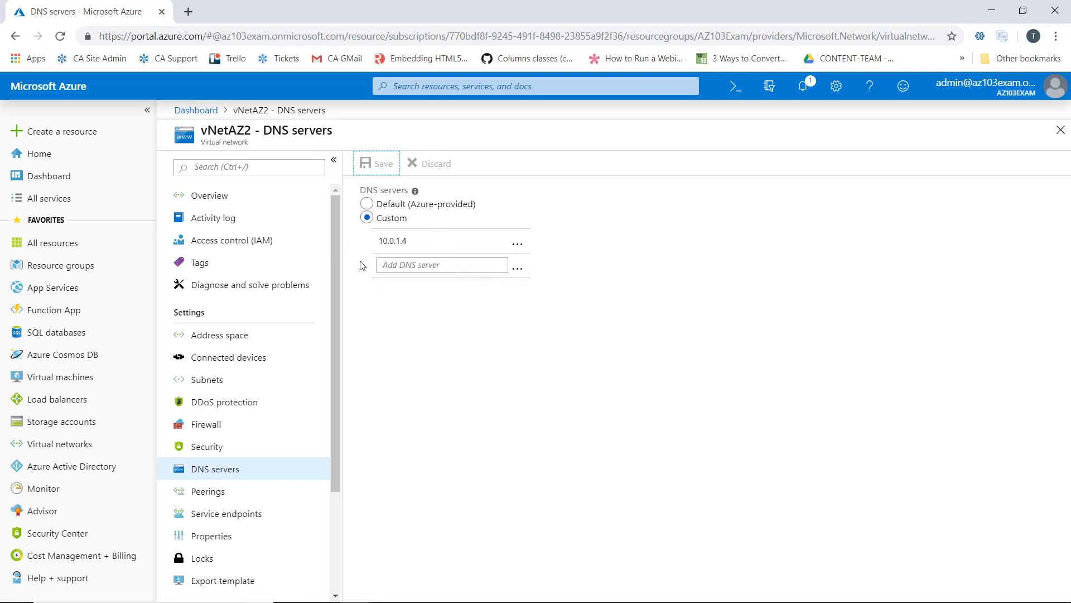
{"action": "mouse_move", "coordinate": [529, 321]}
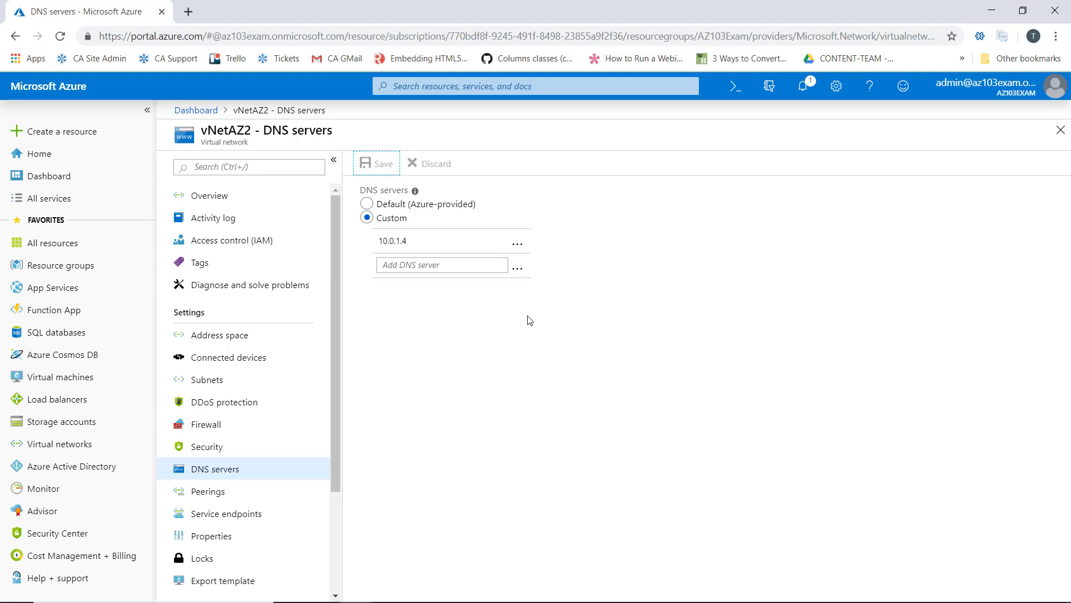
{"action": "mouse_move", "coordinate": [504, 299]}
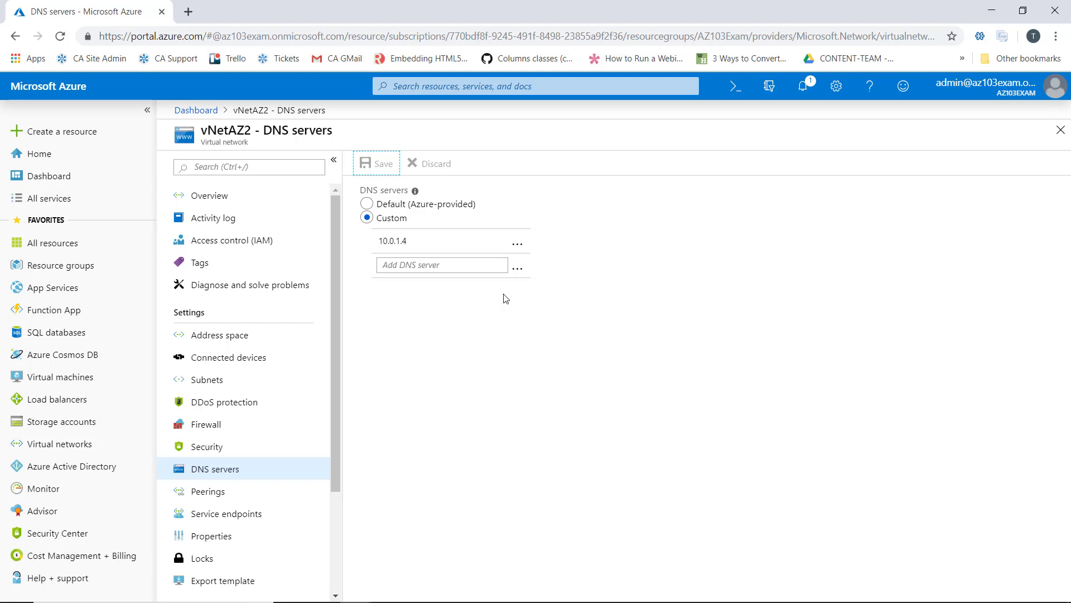